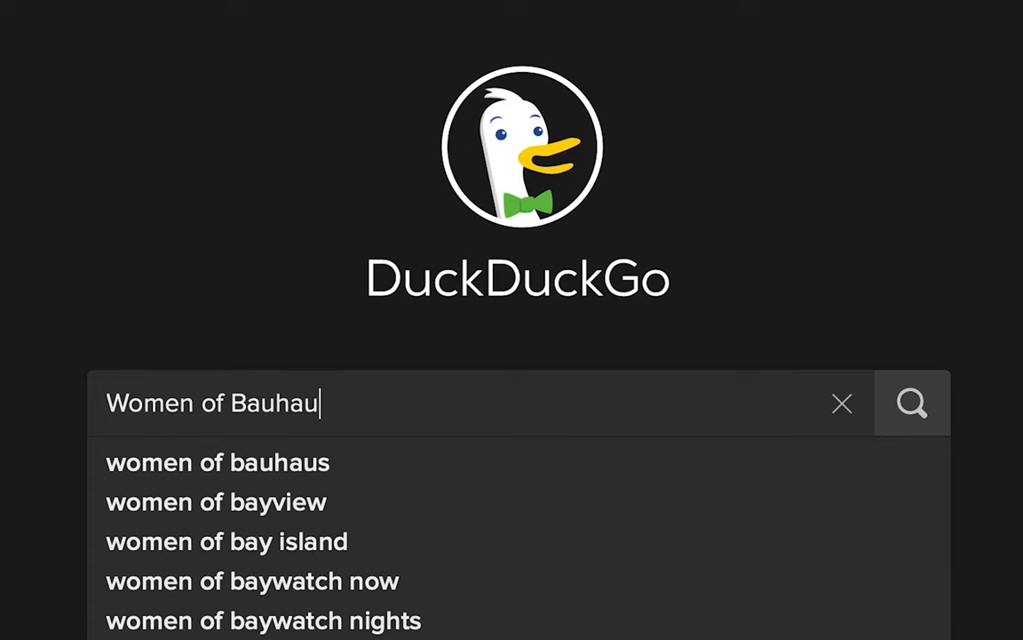
# Step: Search 'Women of Bauhaus', open the Wikipedia article, then the BBC article on Anni Albers
pyautogui.click(913, 403)
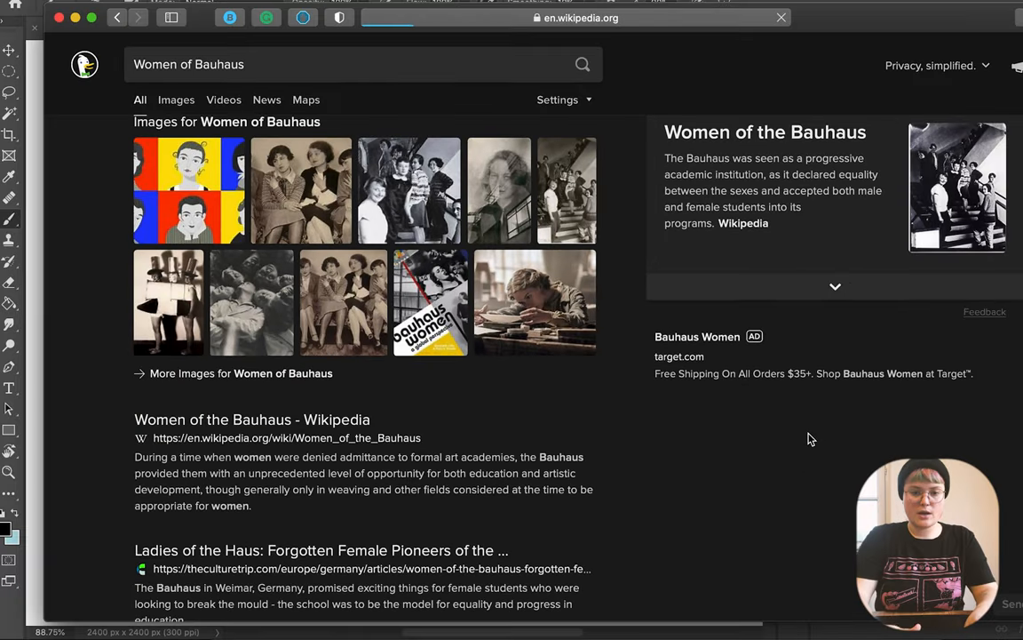
pyautogui.click(230, 419)
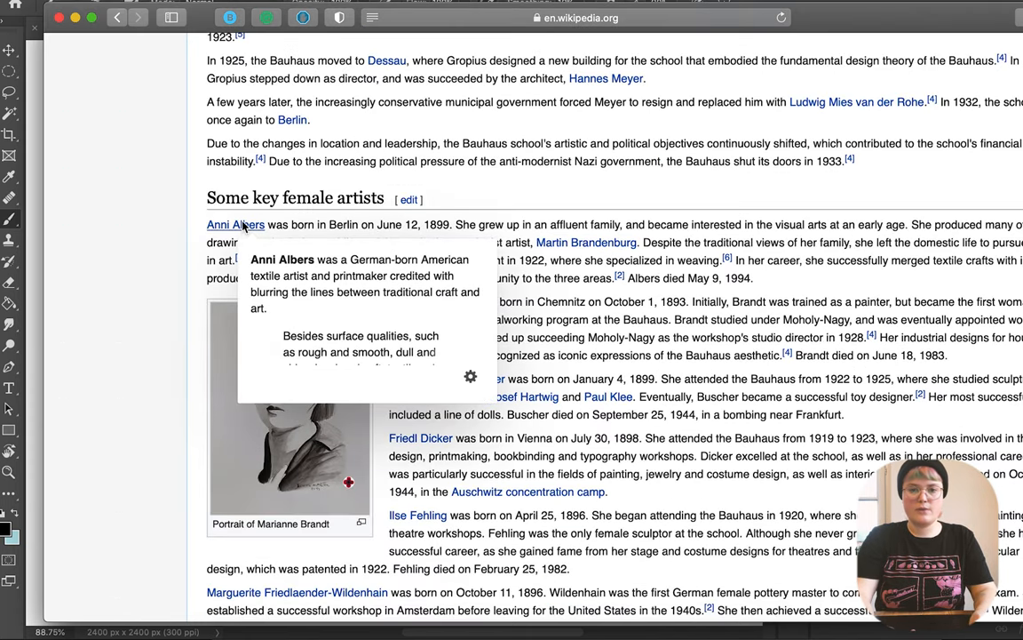
pyautogui.click(234, 224)
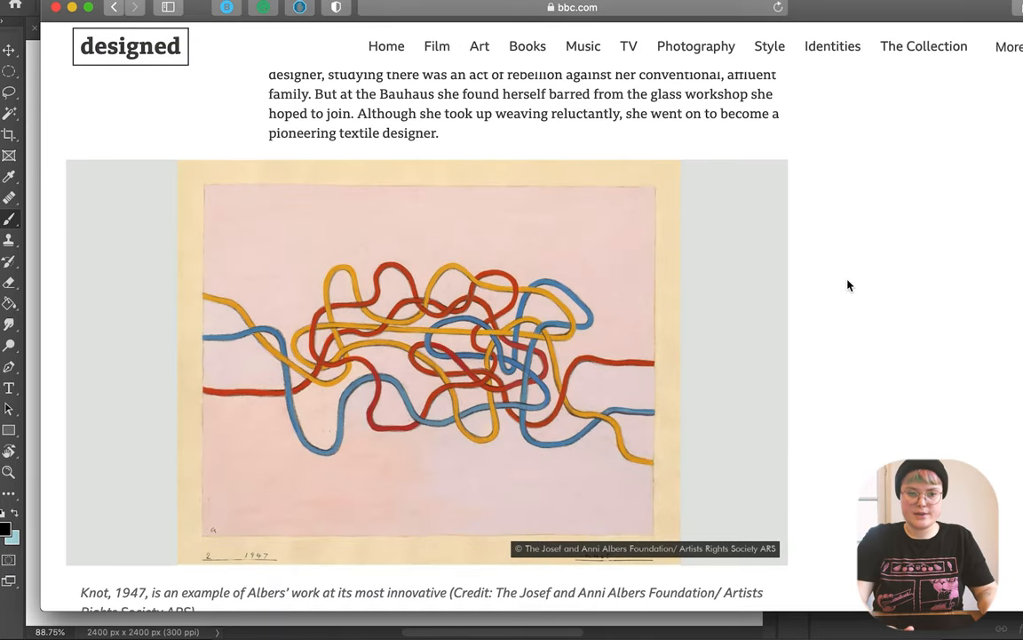
pyautogui.moveTo(1009, 396)
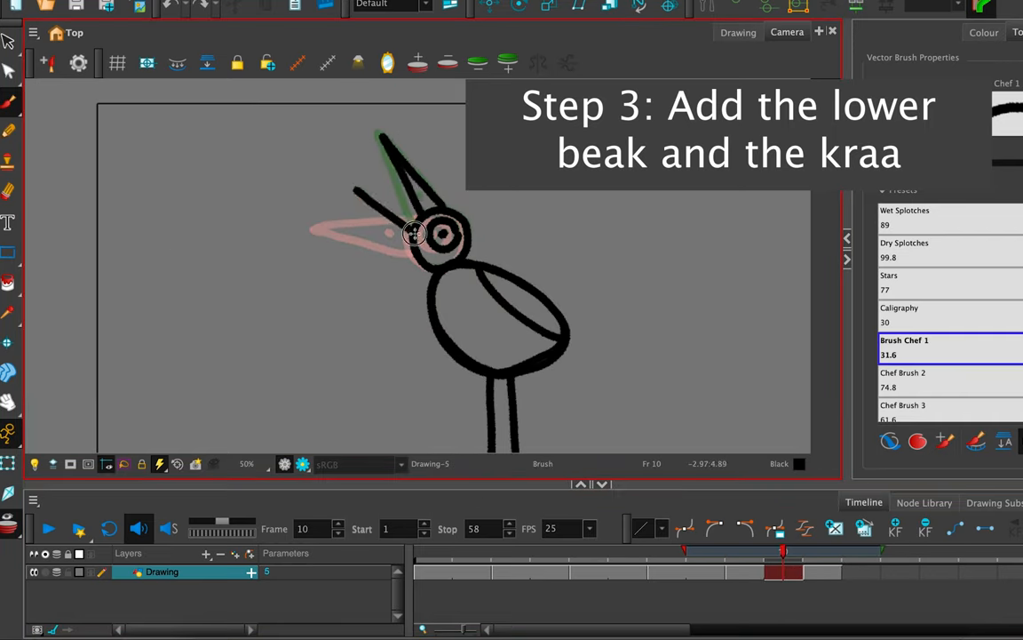
# Step: Name the new vector drawing layer 'kraaa', keeping both Vector options
pyautogui.click(810, 575)
pyautogui.write('kraaa')
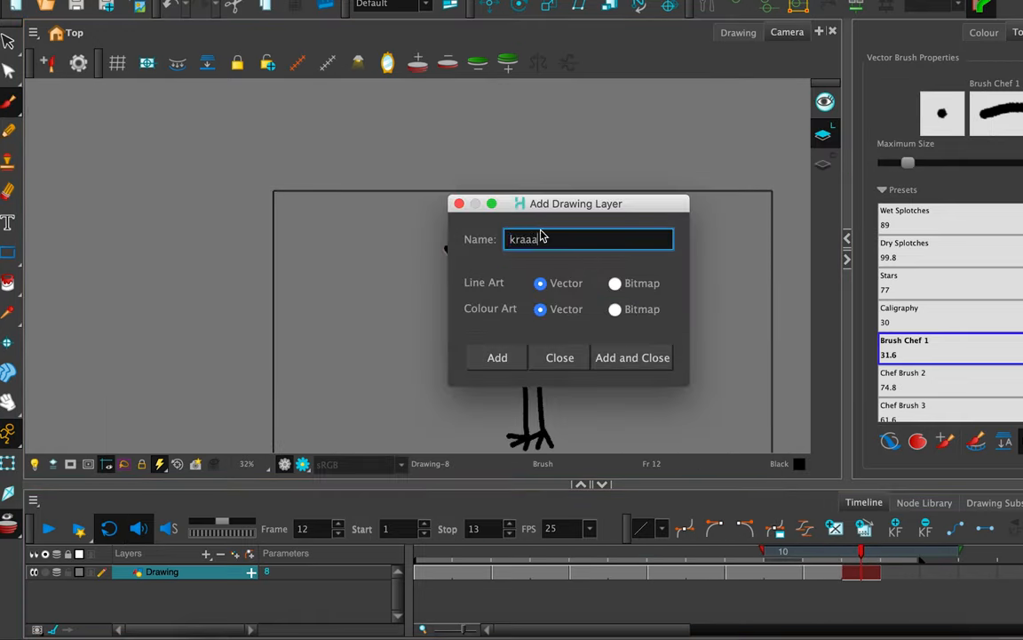
# Step: Confirm with Add and Close to create the kraaa drawing layer
pyautogui.click(632, 357)
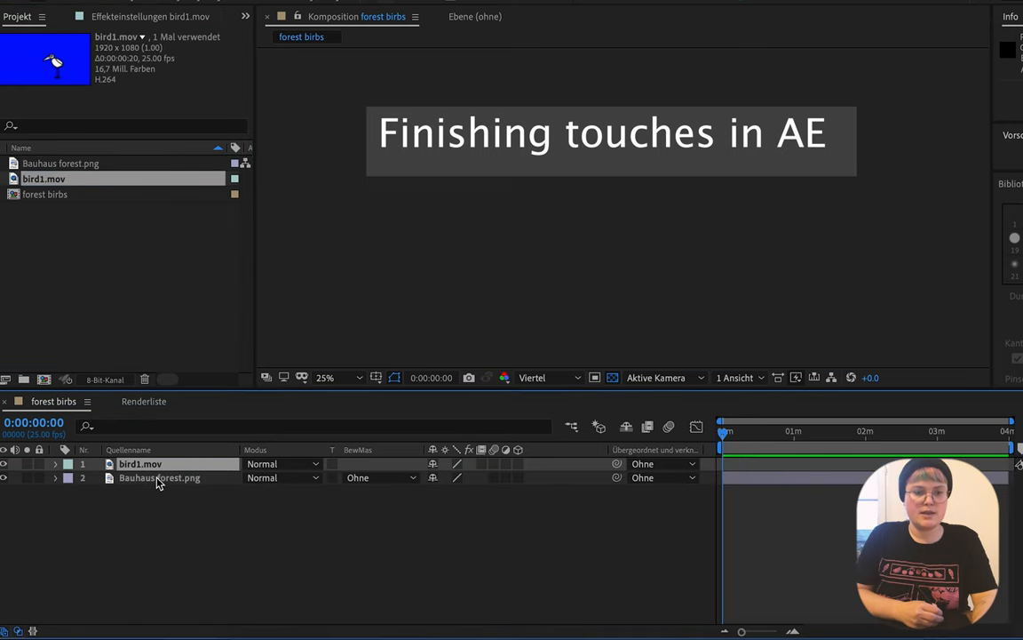
# Step: Apply Keylight to bird1.mov to remove the blue, then scrub to preview 'kraaa' at two seconds
pyautogui.click(159, 477)
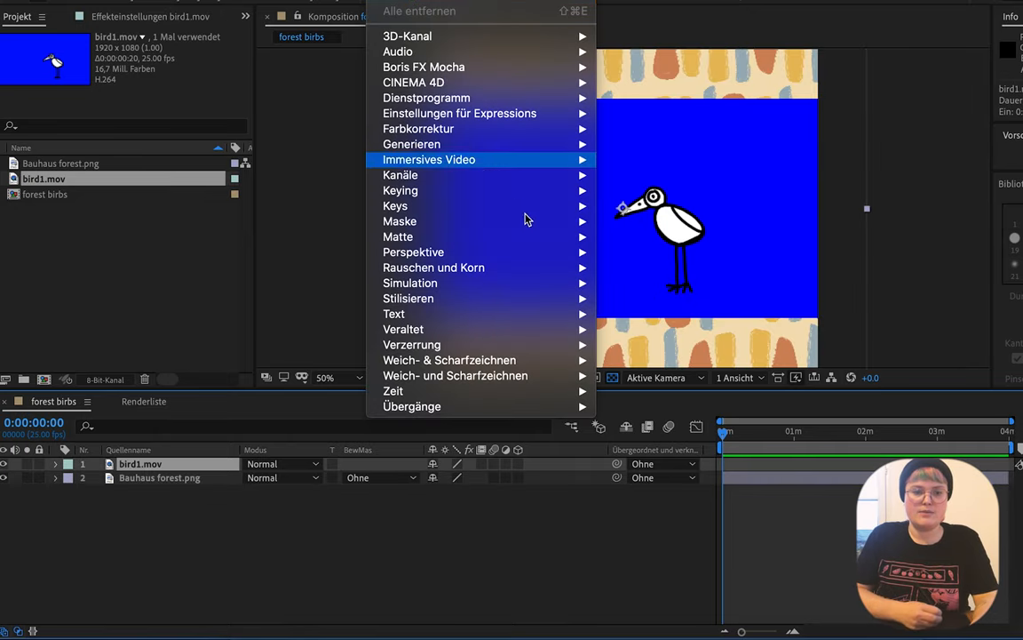
pyautogui.moveTo(398, 190)
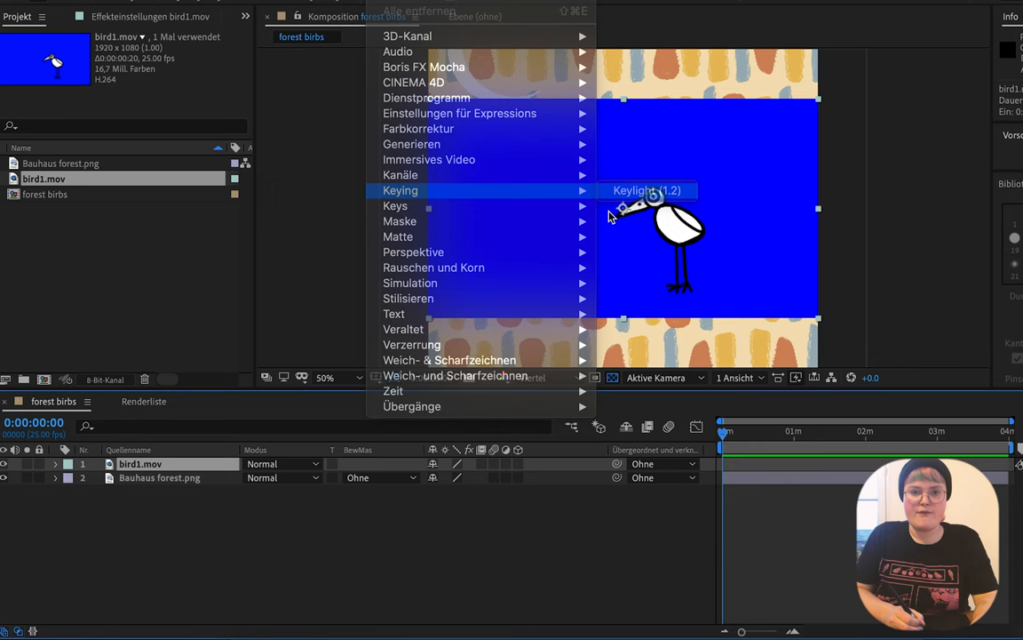
pyautogui.click(648, 190)
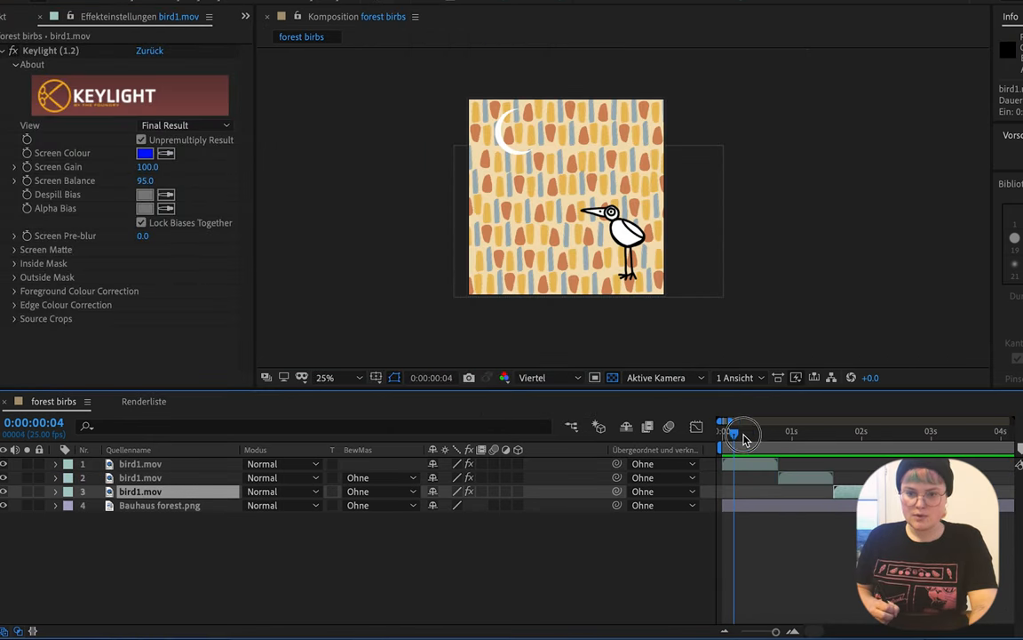
pyautogui.moveTo(736, 435); pyautogui.dragTo(870, 434)
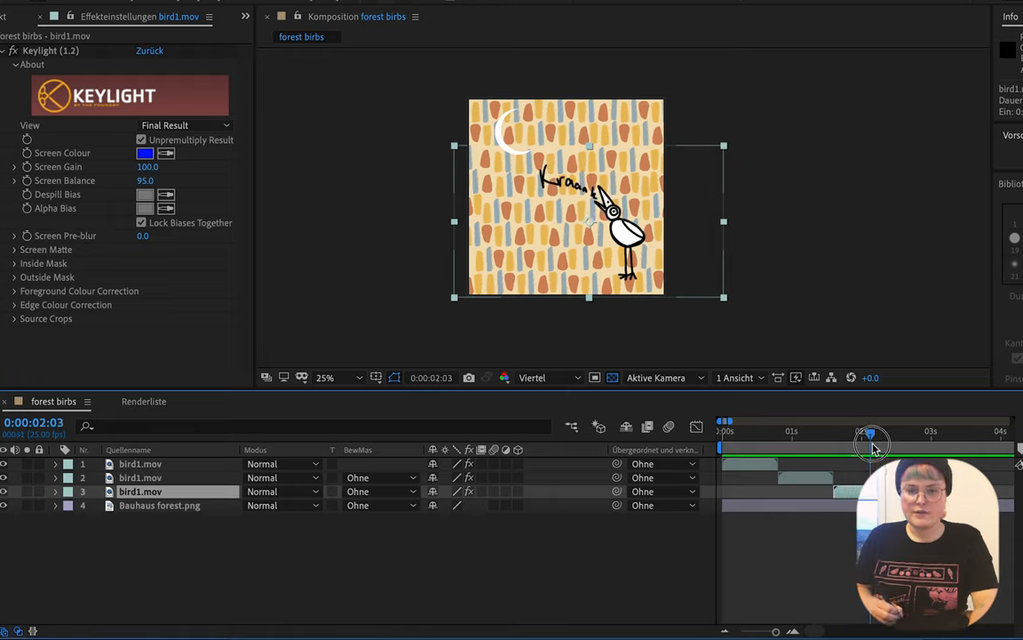
pyautogui.moveTo(871, 433); pyautogui.dragTo(737, 433)
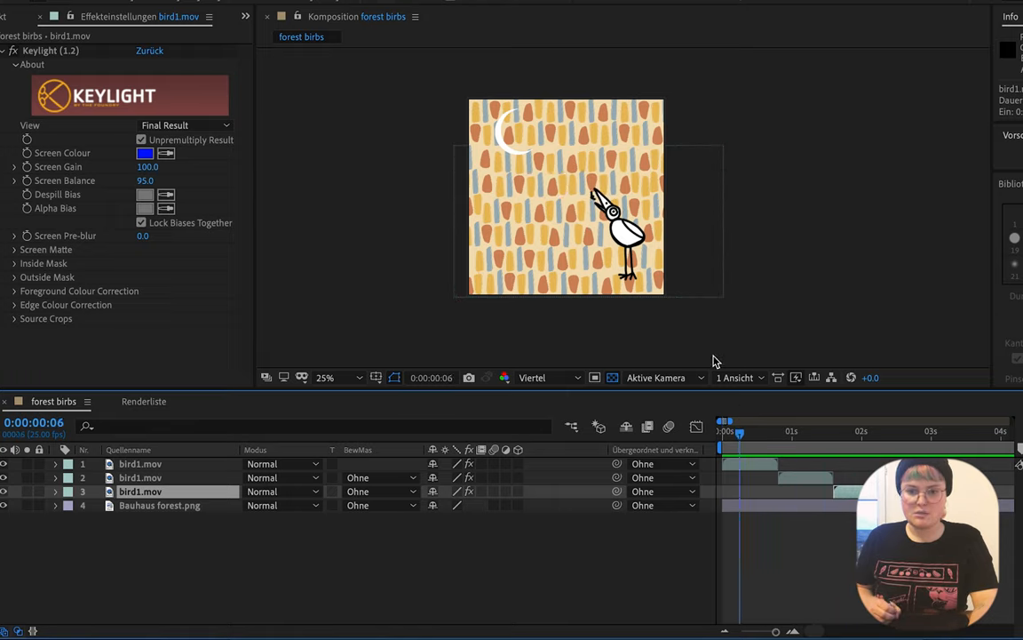